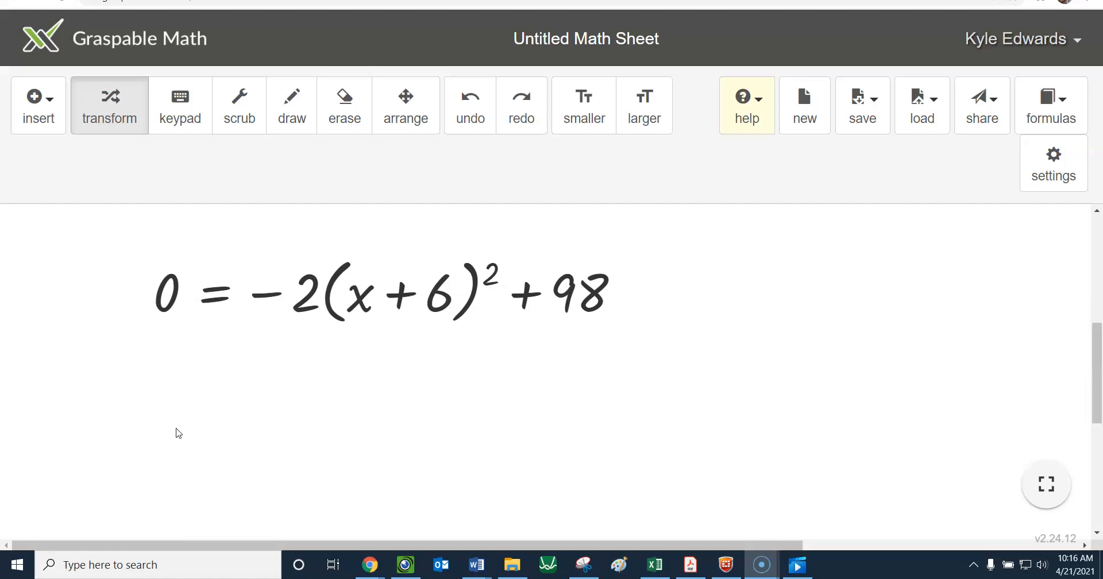
{"action": "mouse_move", "coordinate": [685, 394]}
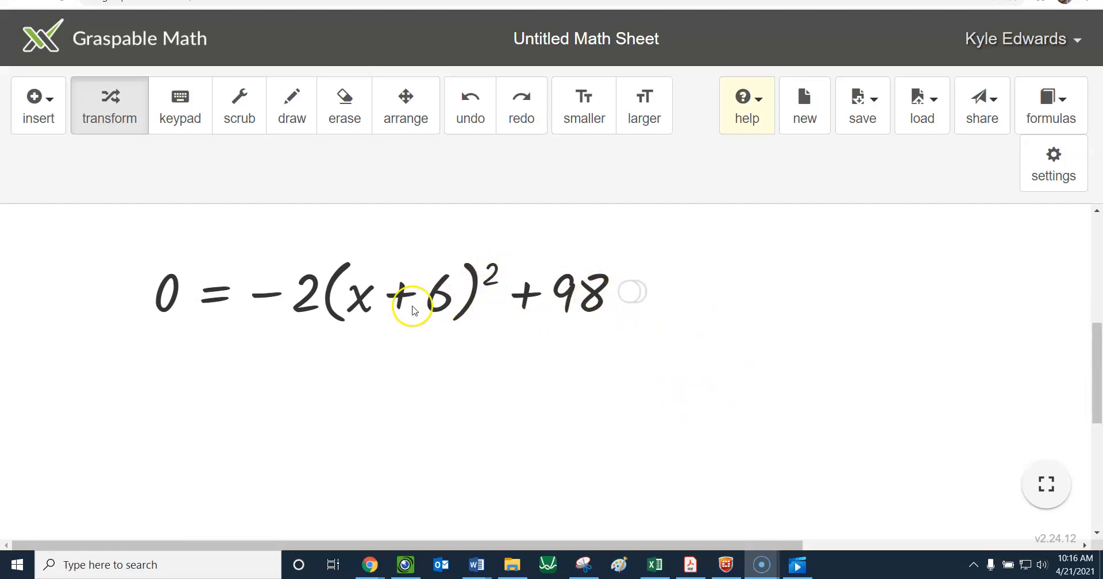
{"action": "mouse_move", "coordinate": [373, 244]}
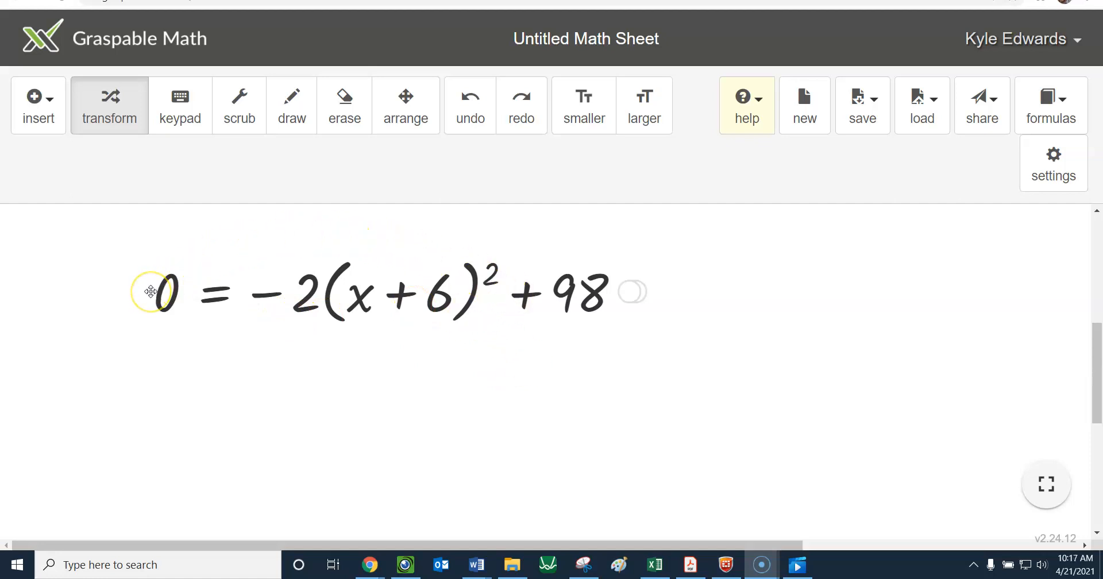
{"action": "mouse_move", "coordinate": [574, 291]}
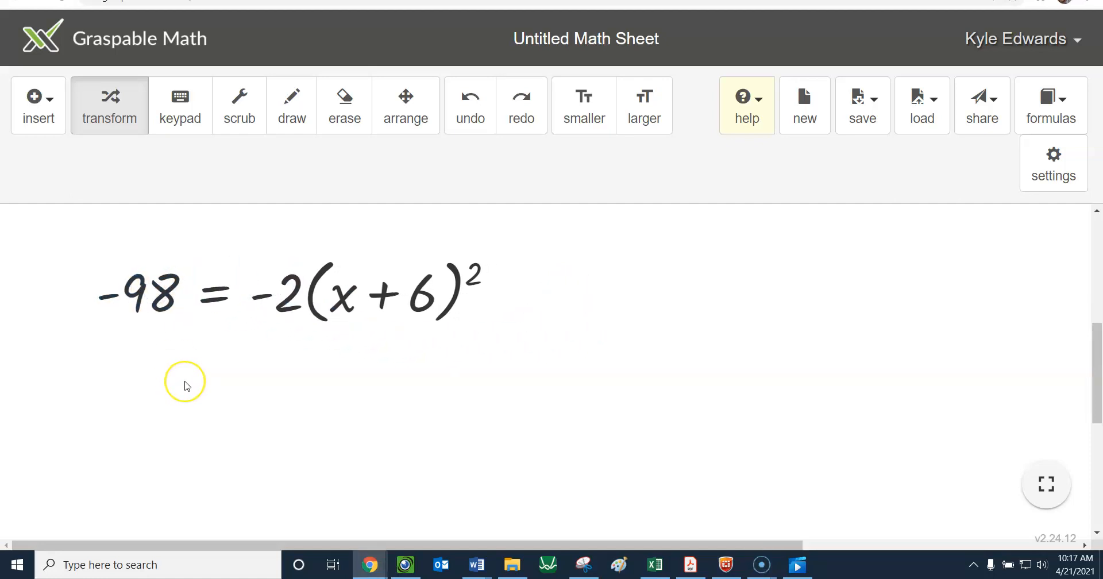
{"action": "mouse_move", "coordinate": [202, 382]}
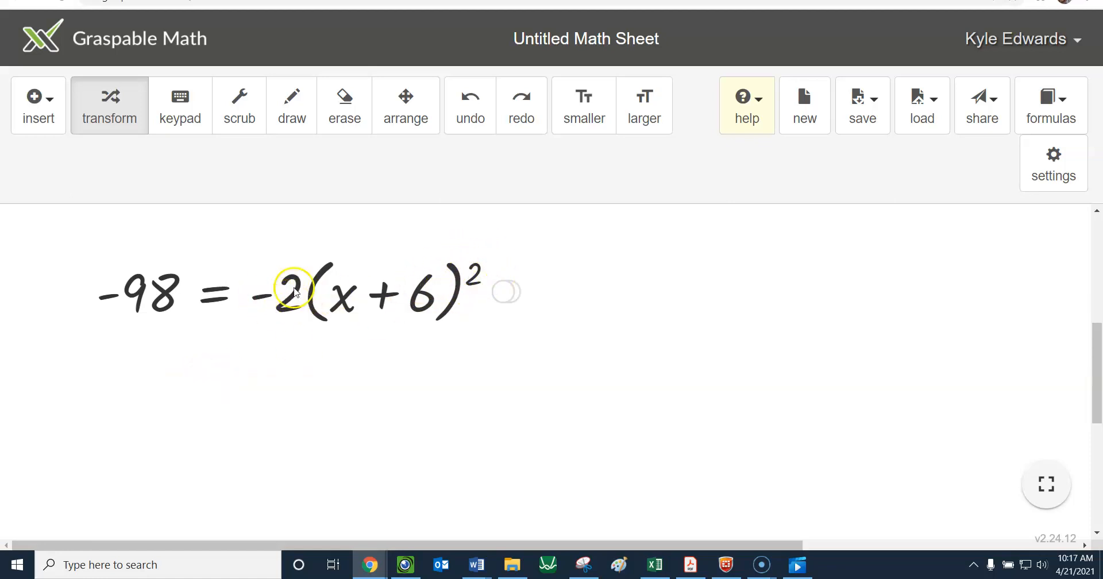
- Divide both sides by -2 and simplify -98/-2 to 49, giving 49 = (x+6)^2
{"action": "left_click_drag", "start_coordinate": [292, 292], "coordinate": [225, 348]}
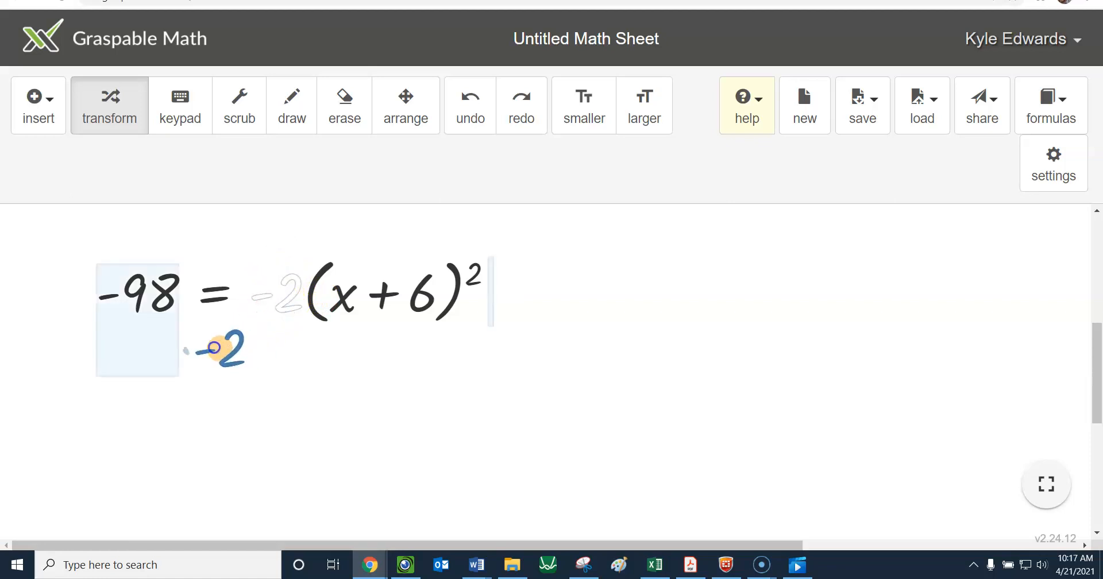
{"action": "left_click_drag", "start_coordinate": [221, 348], "coordinate": [137, 348]}
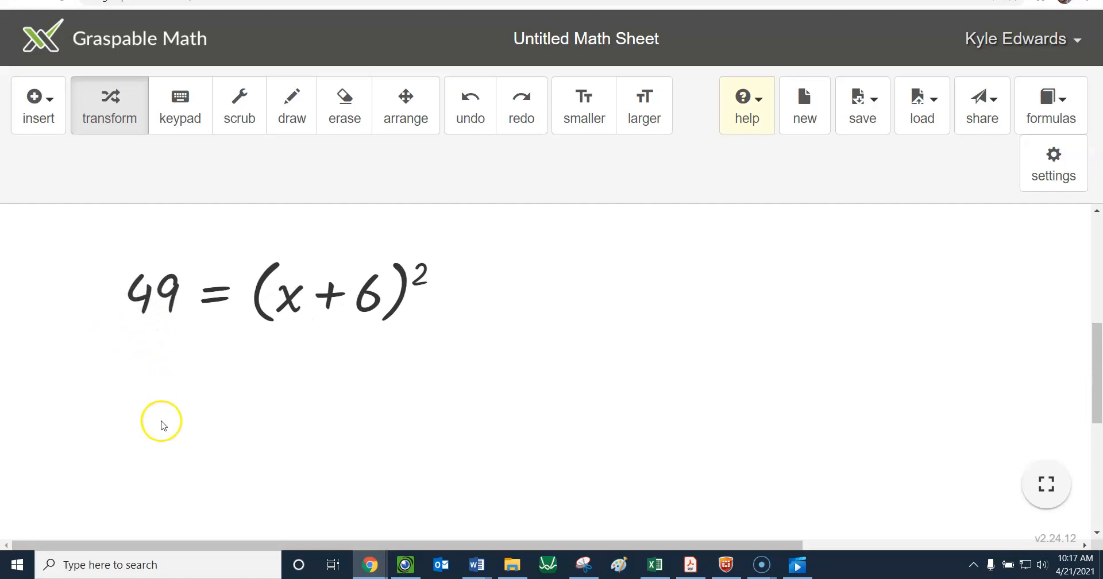
{"action": "mouse_move", "coordinate": [352, 222]}
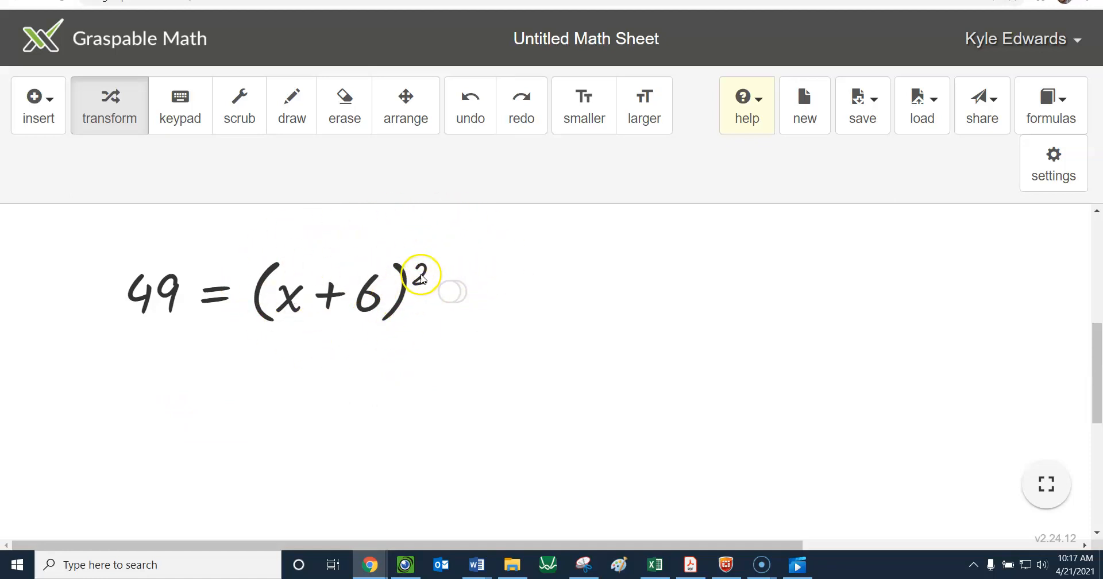
- Square-root both sides, simplifying the square root of 49 to ±7
{"action": "left_click_drag", "start_coordinate": [419, 275], "coordinate": [366, 226]}
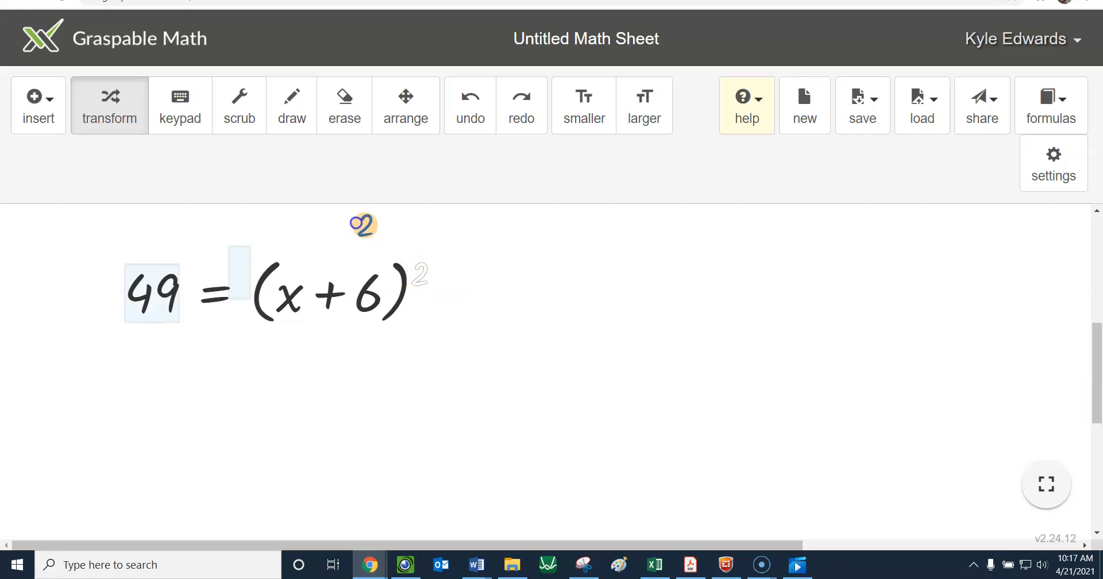
{"action": "left_click_drag", "start_coordinate": [363, 226], "coordinate": [436, 247]}
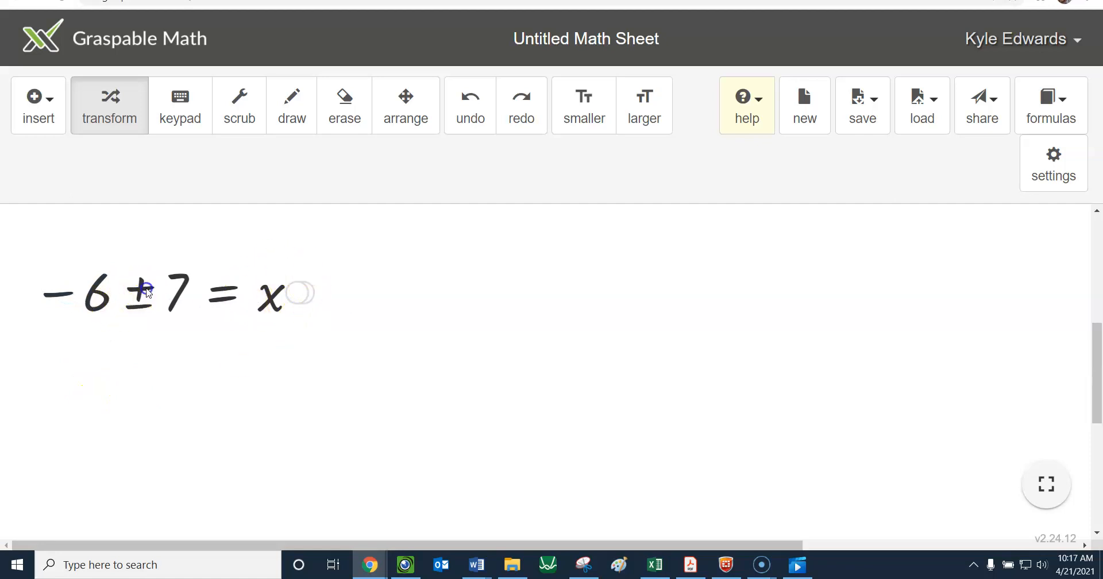
- Move the +6 across the equals sign to get -6 ± 7 = x
{"action": "left_click", "coordinate": [141, 292]}
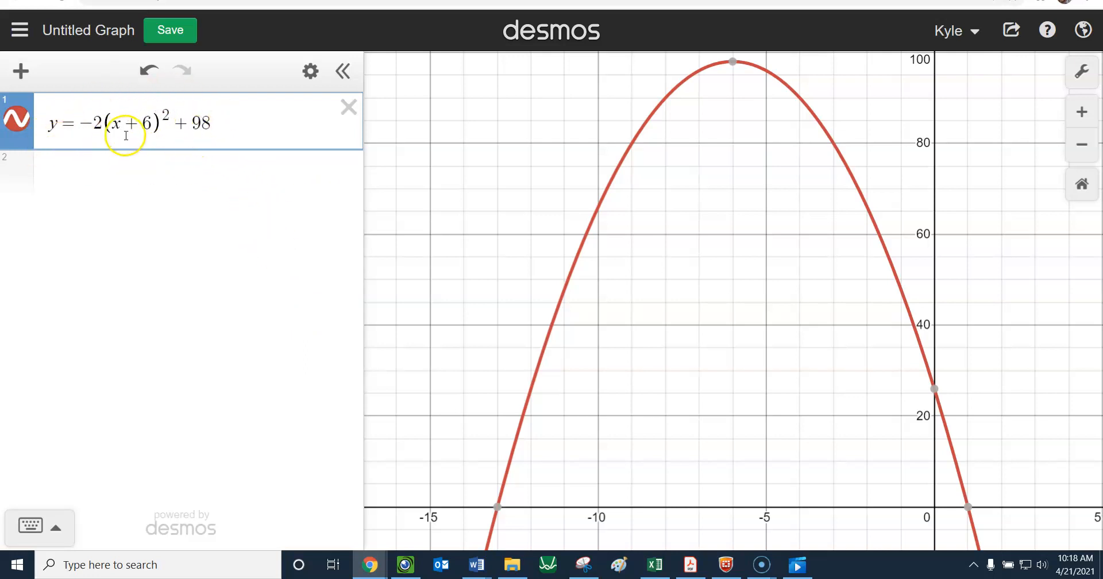
{"action": "mouse_move", "coordinate": [761, 531]}
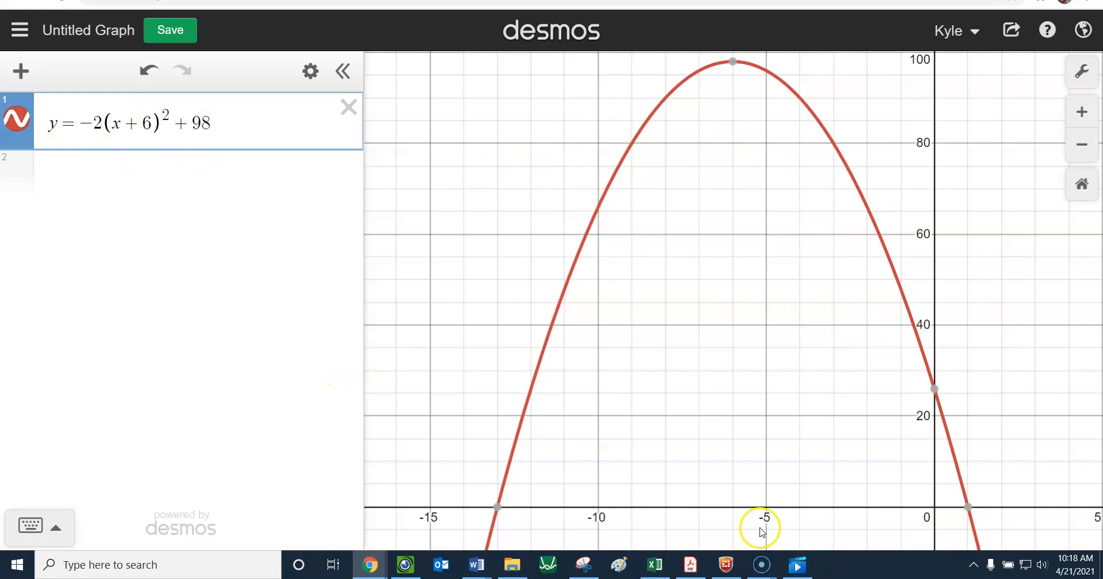
{"action": "mouse_move", "coordinate": [498, 508]}
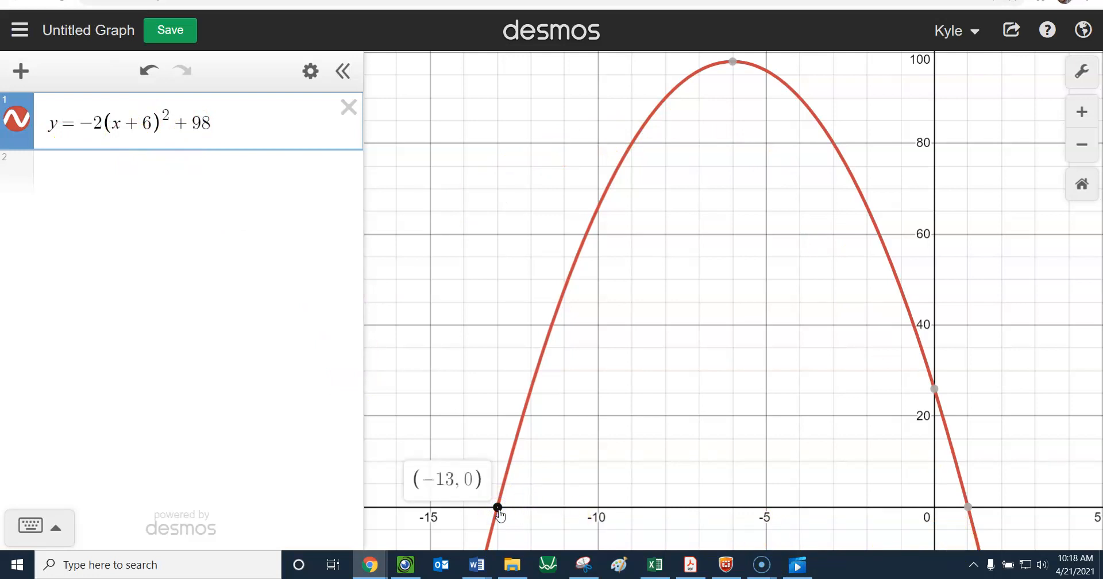